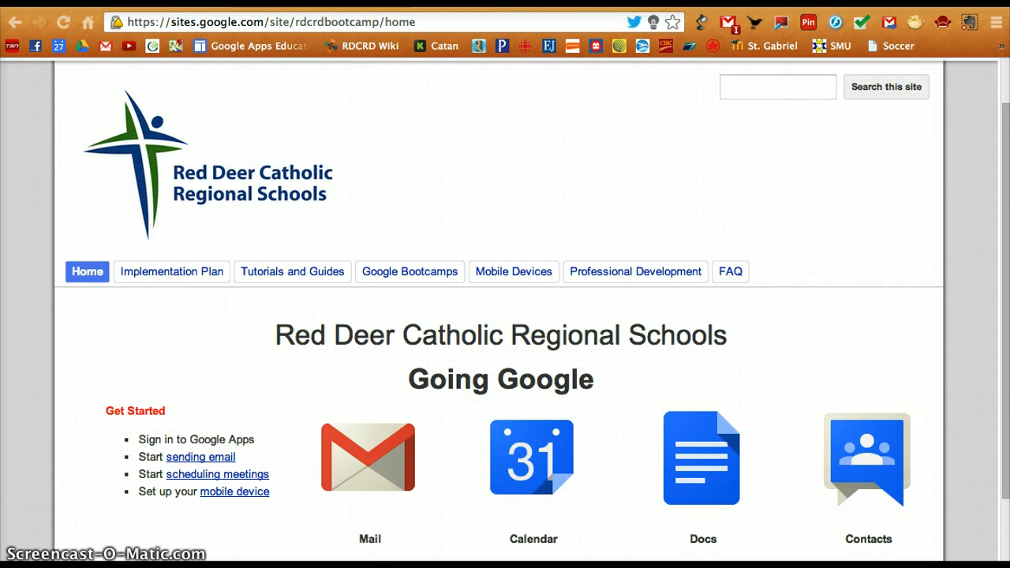
- Launch Gmail from a new tab and show the Tasks list beside the inbox
click(532, 457)
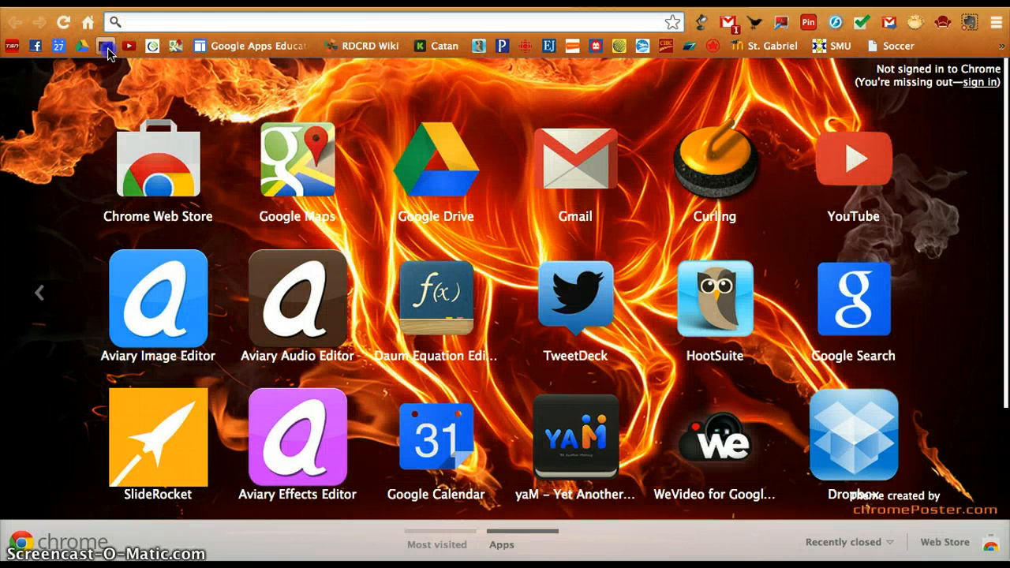
click(106, 46)
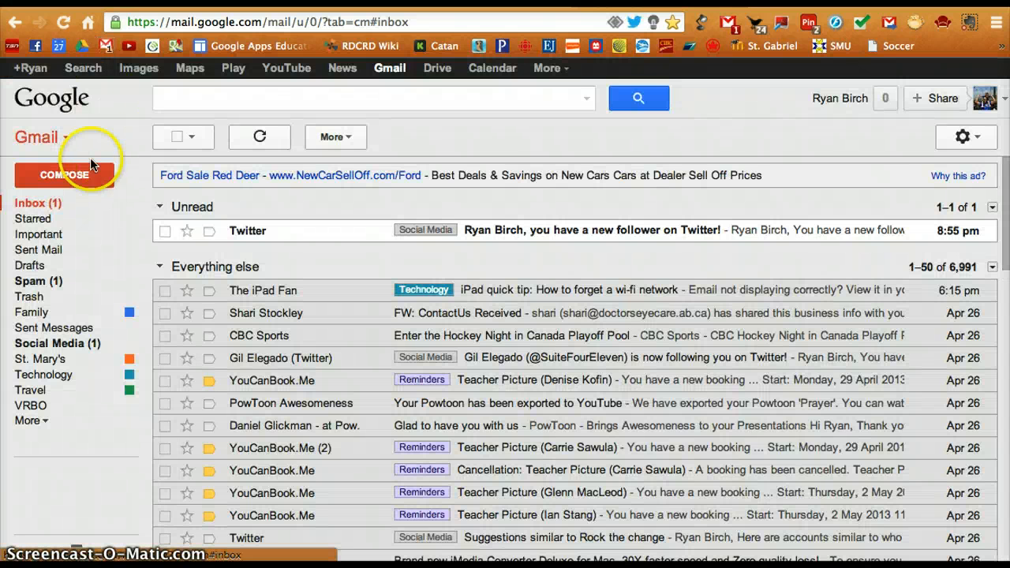
click(66, 136)
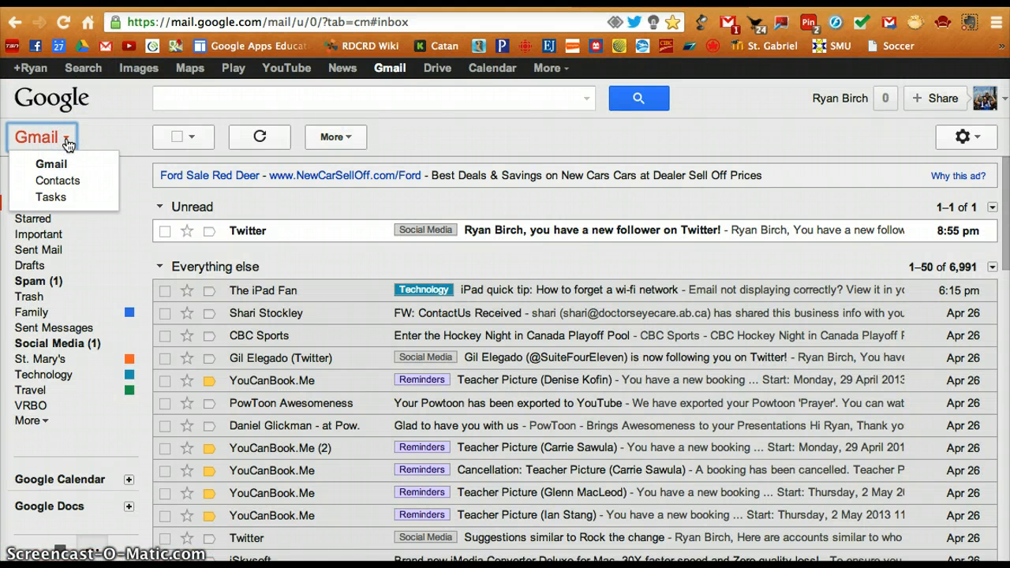
click(51, 197)
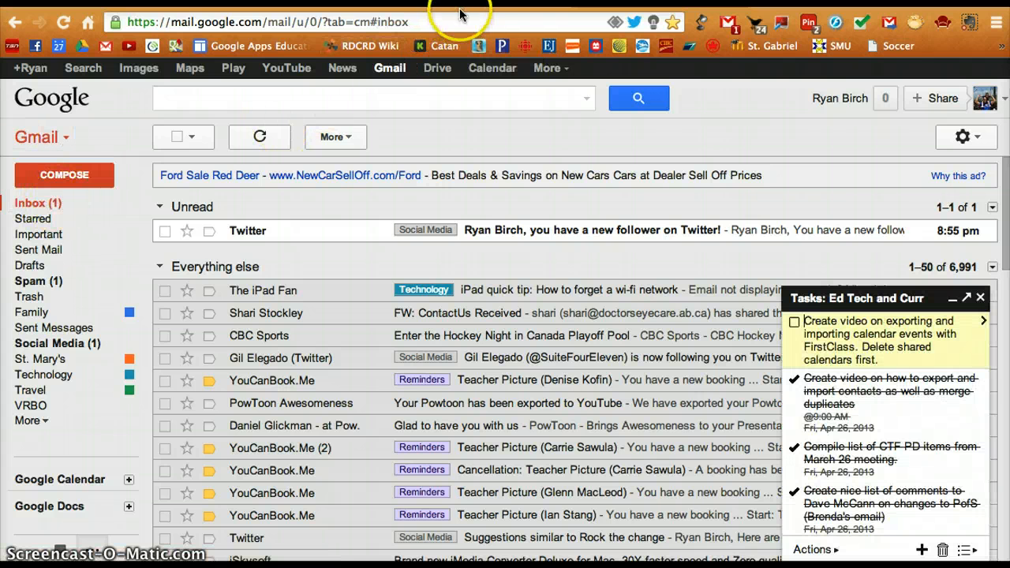
- Switch to Google Calendar and enable the Tasks calendar under My calendars
click(492, 68)
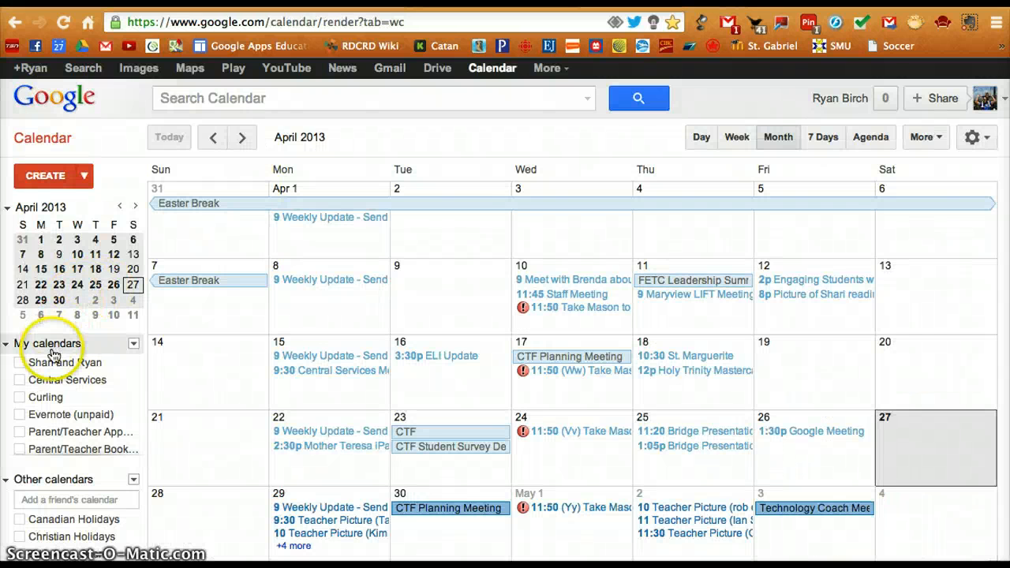
scroll(down, 3)
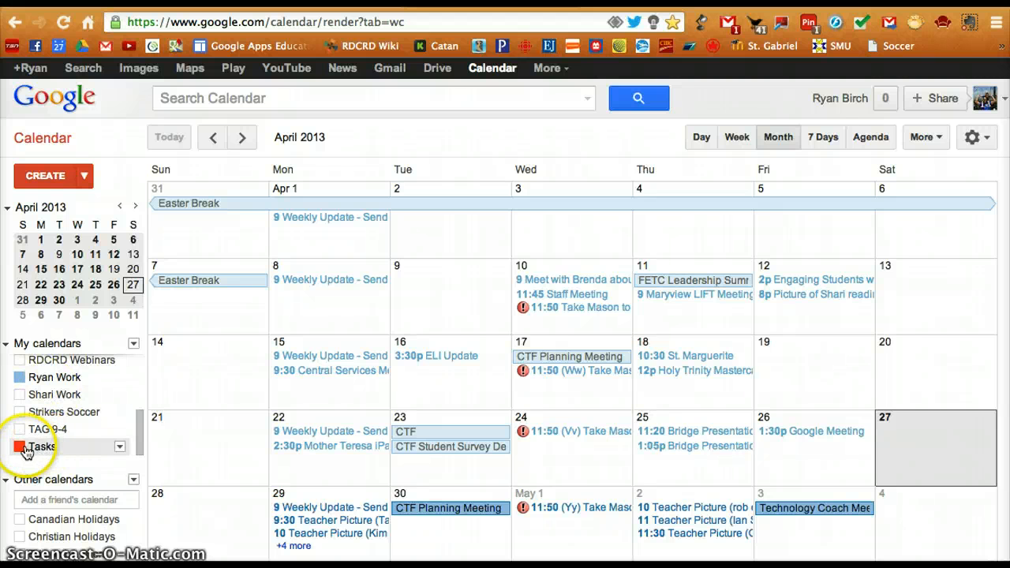
click(19, 446)
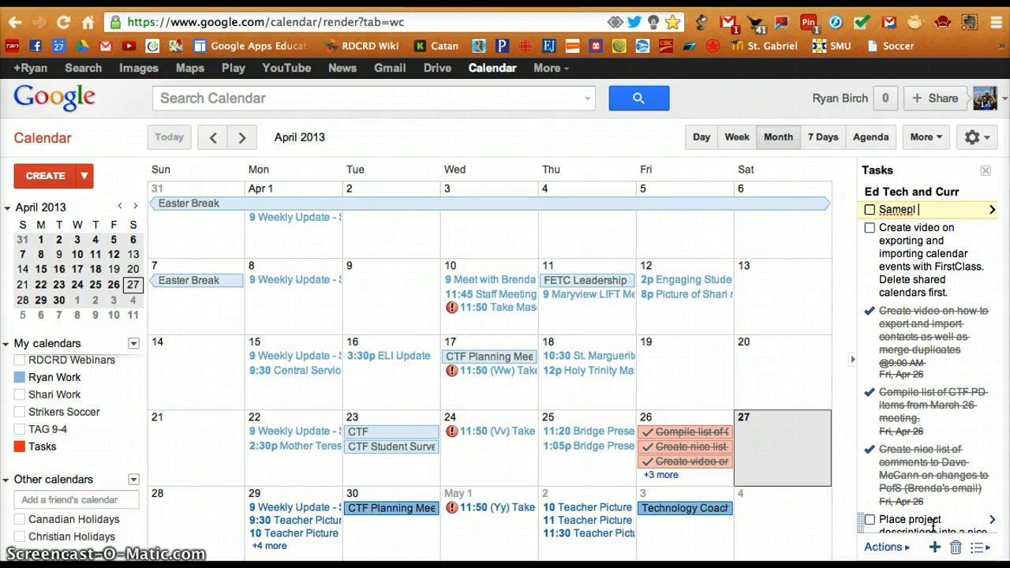
- Enter a new task named 'Sample Task' in the top row of the Tasks panel
text(Sample Task)
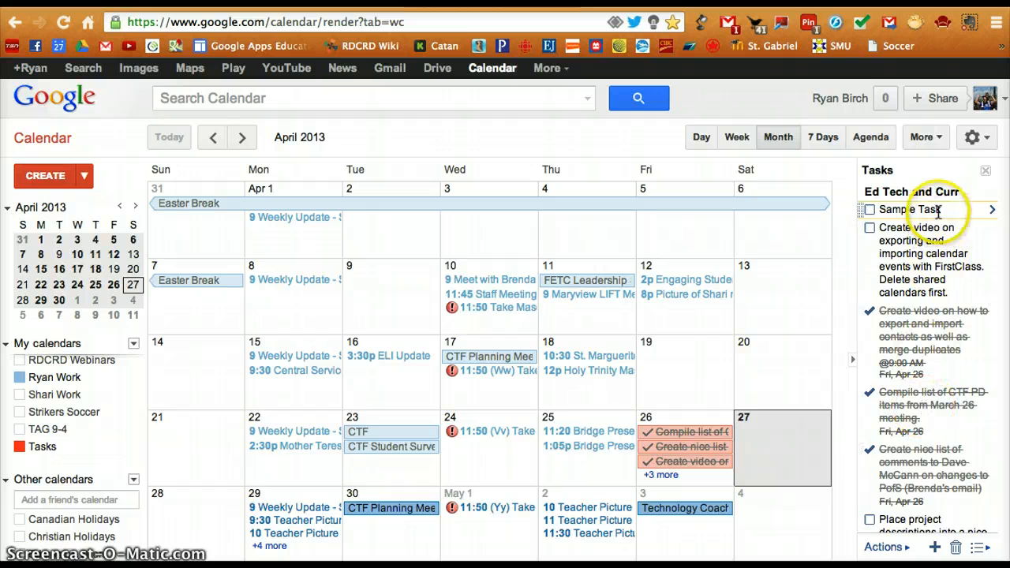
click(882, 546)
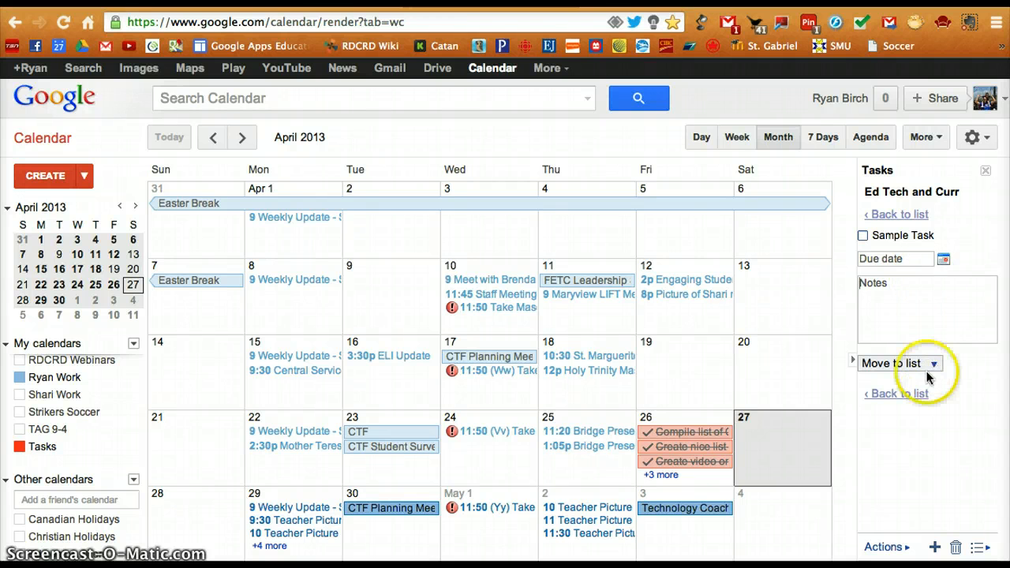
click(899, 393)
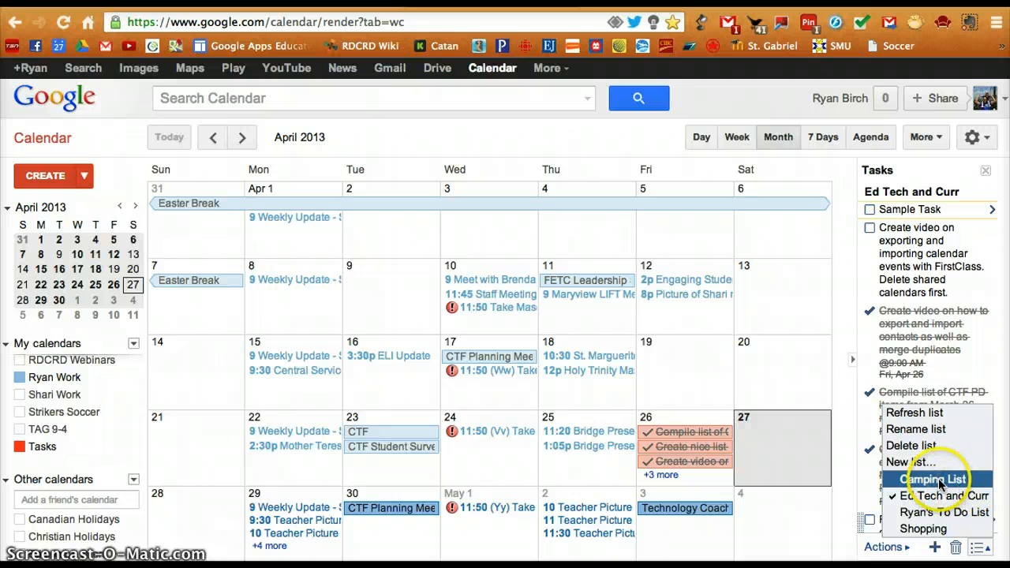
mouse_move(912, 462)
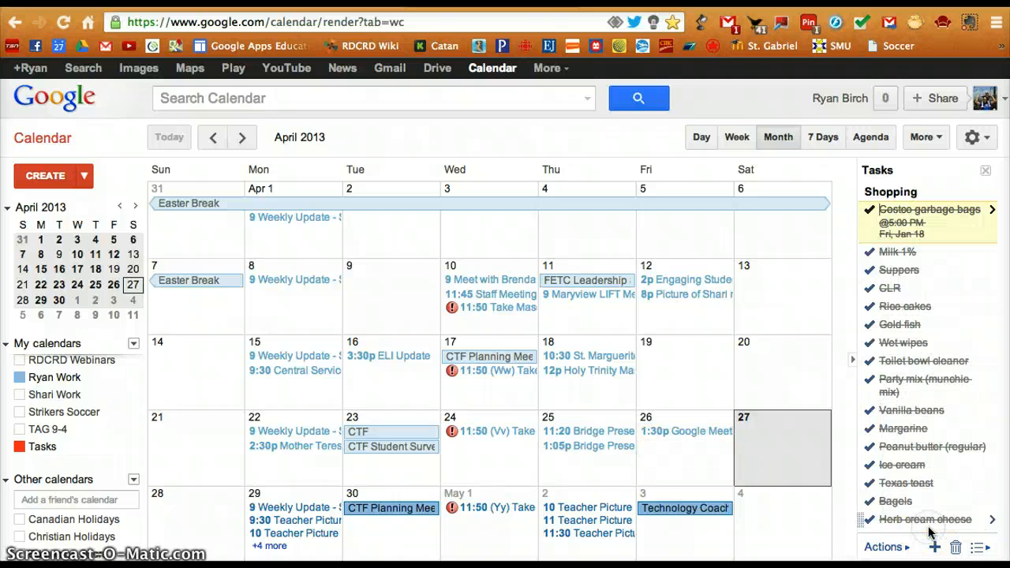
click(980, 546)
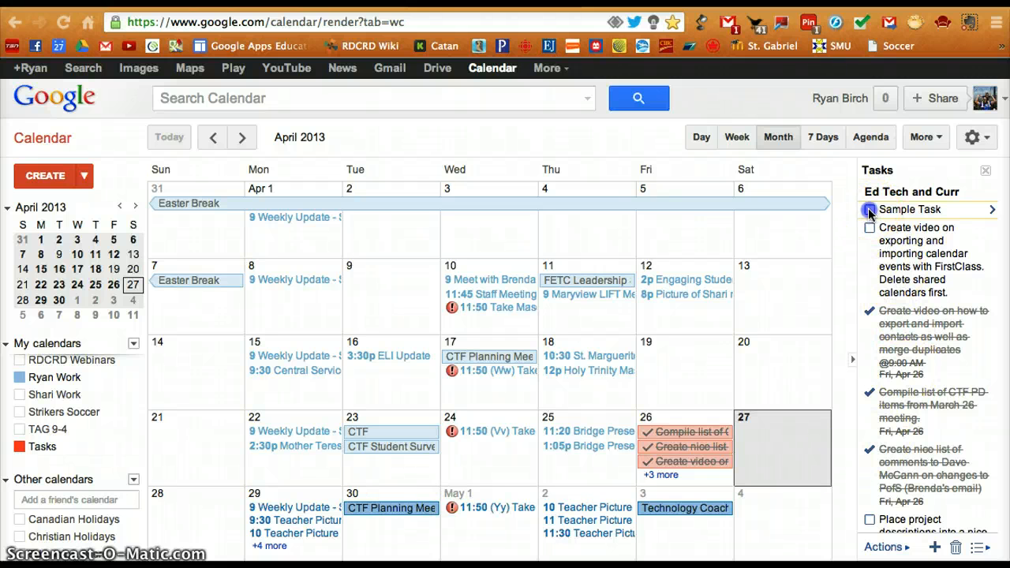
- Check off Sample Task as completed, then switch over to Gmail
click(868, 208)
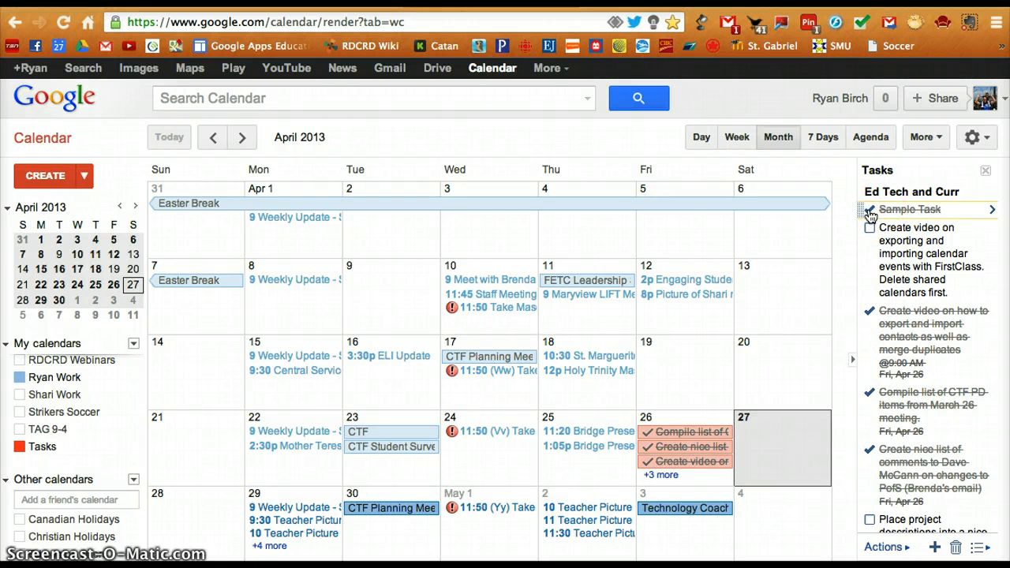
click(867, 209)
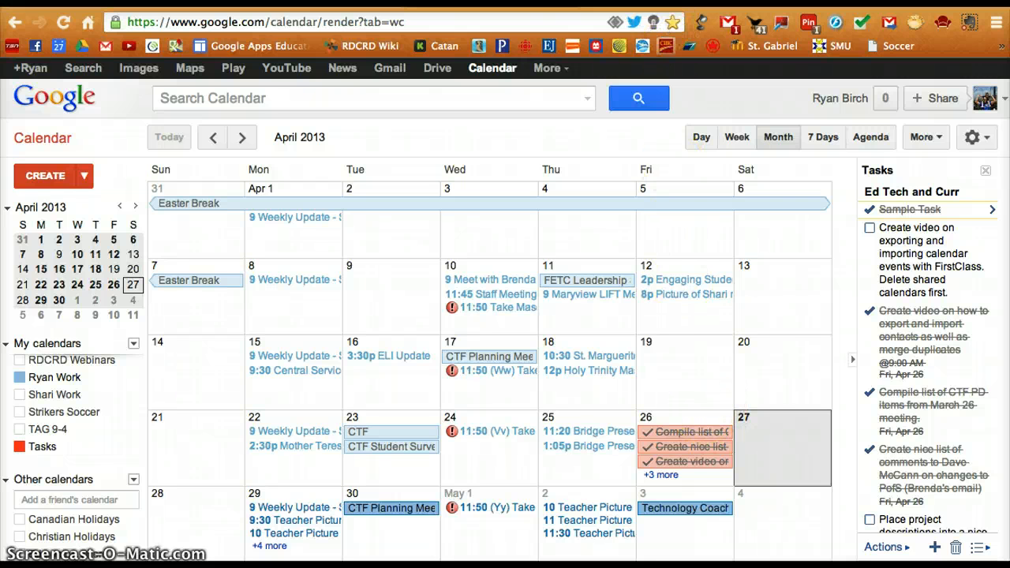
click(388, 66)
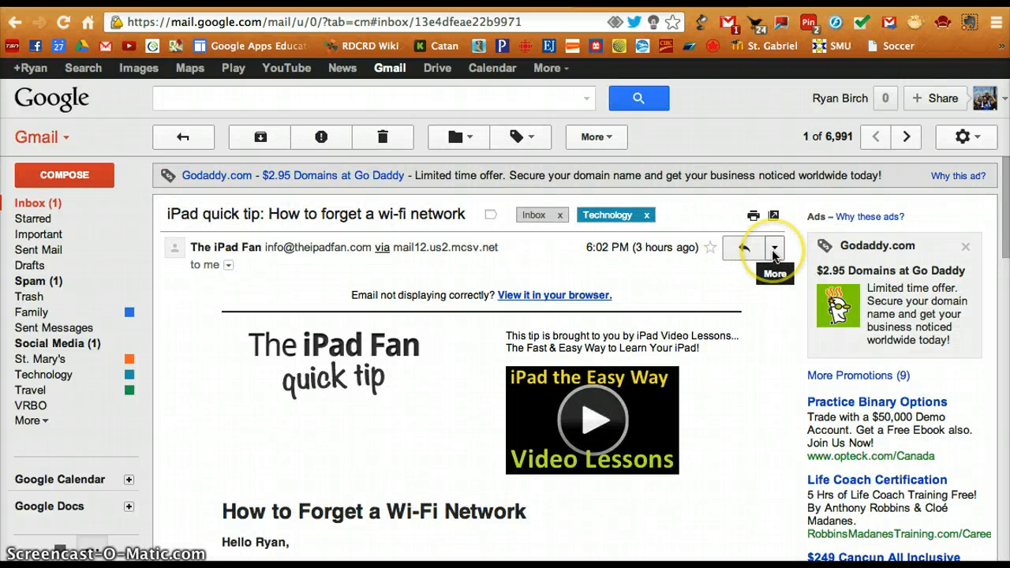
- Show and dismiss the message options on the iPad quick-tip email
click(774, 248)
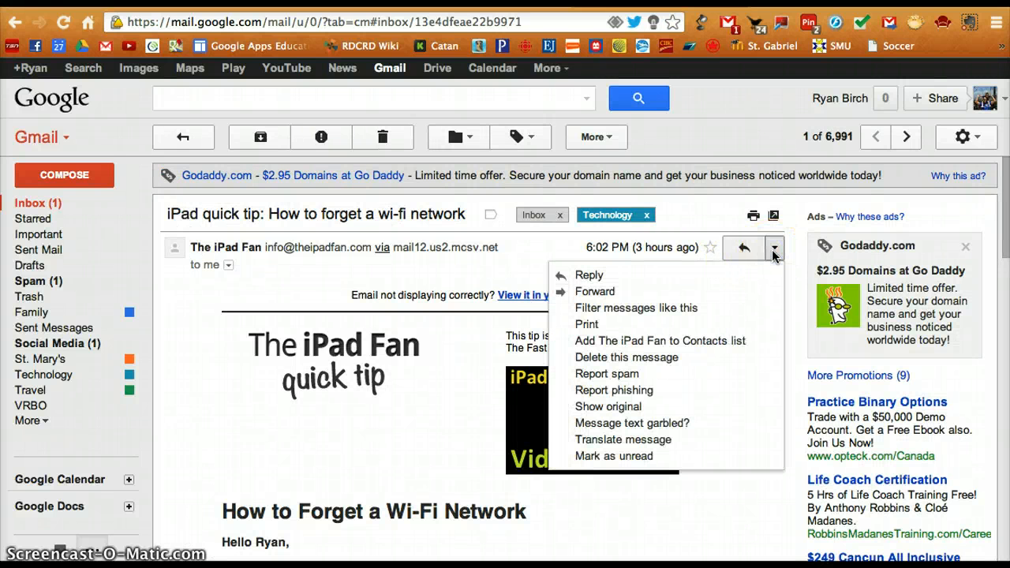
click(773, 247)
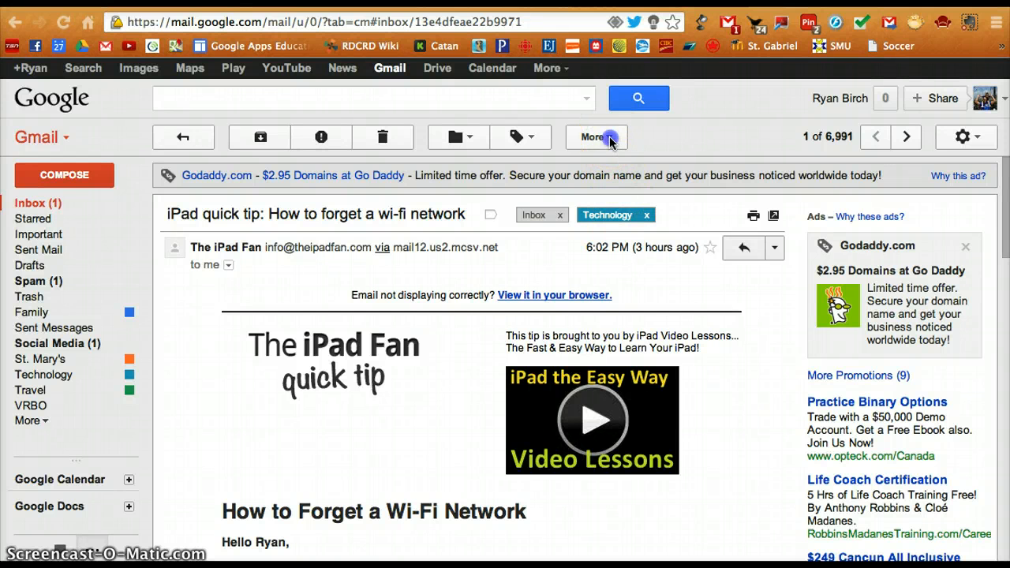
- Add the iPad quick-tip email to the task list via More > Add to Tasks and close the panel
click(596, 135)
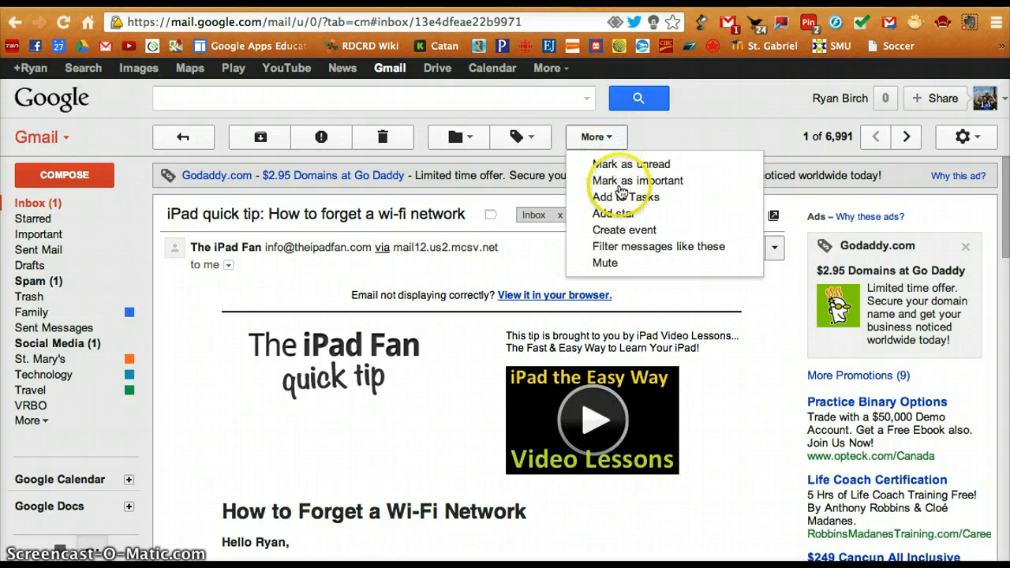
click(625, 195)
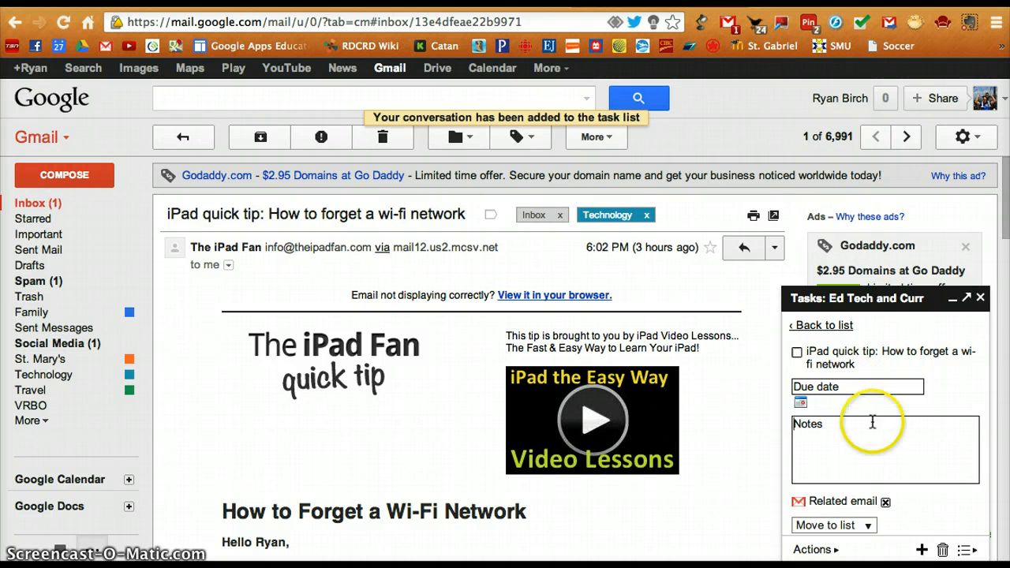
click(980, 297)
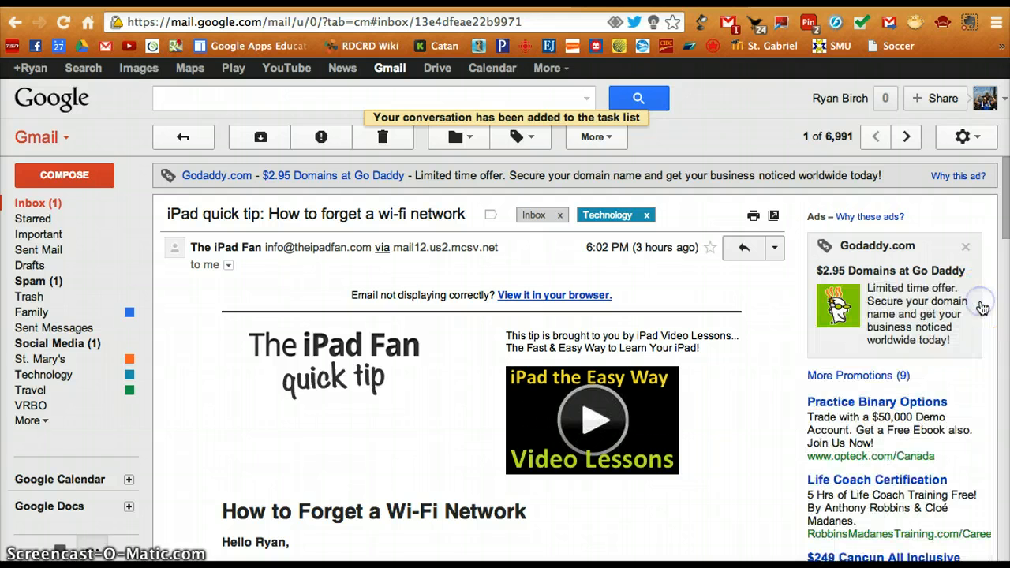